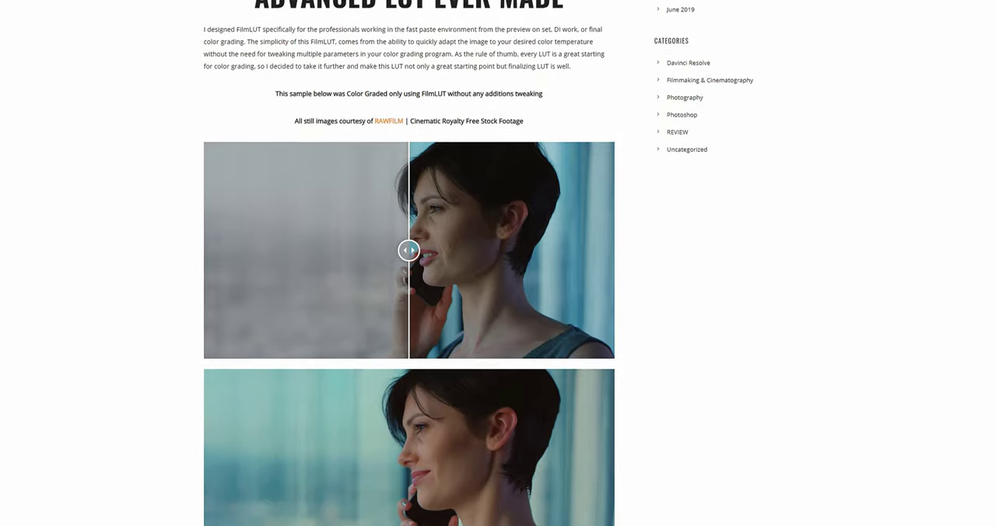
pyautogui.scroll(-3)
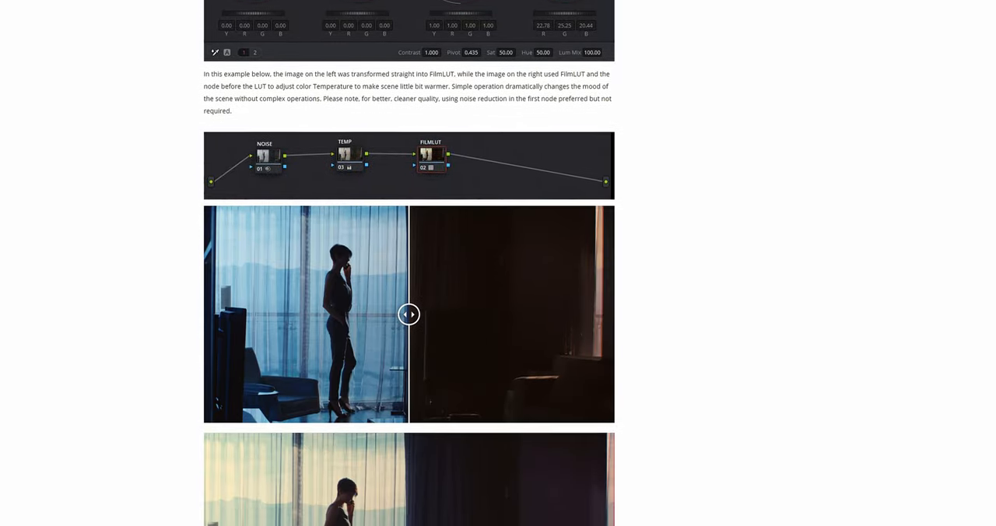